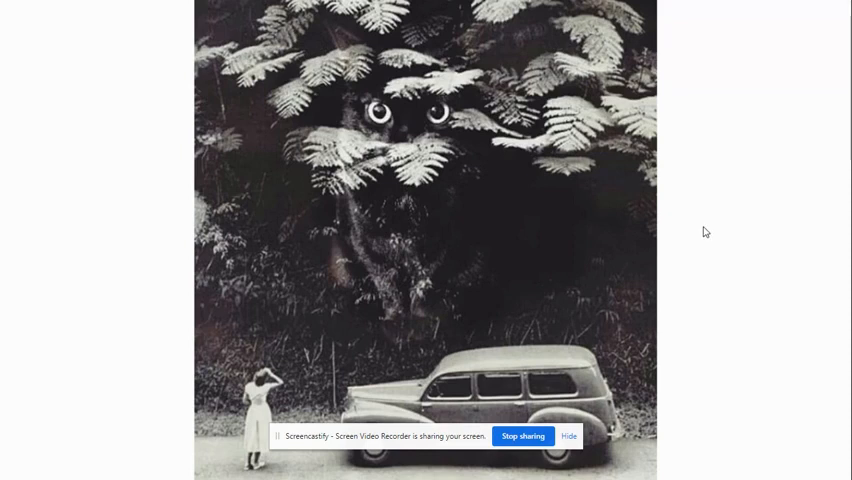
pyautogui.moveTo(458, 216)
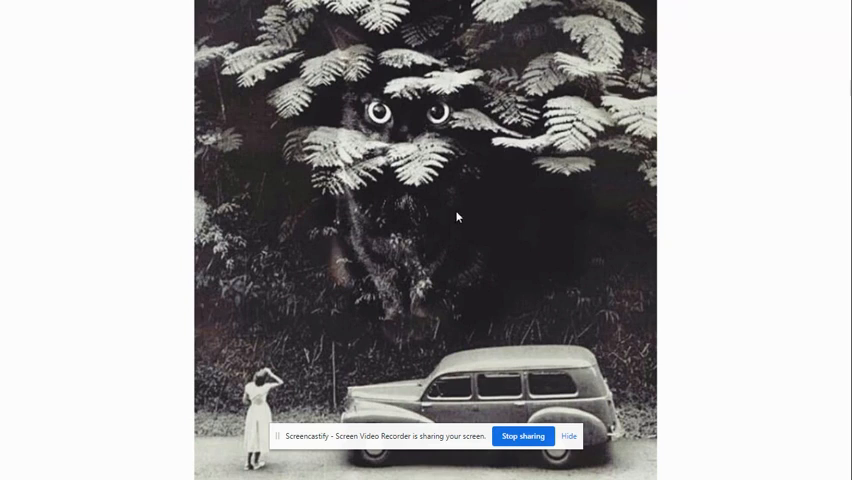
pyautogui.moveTo(465, 225)
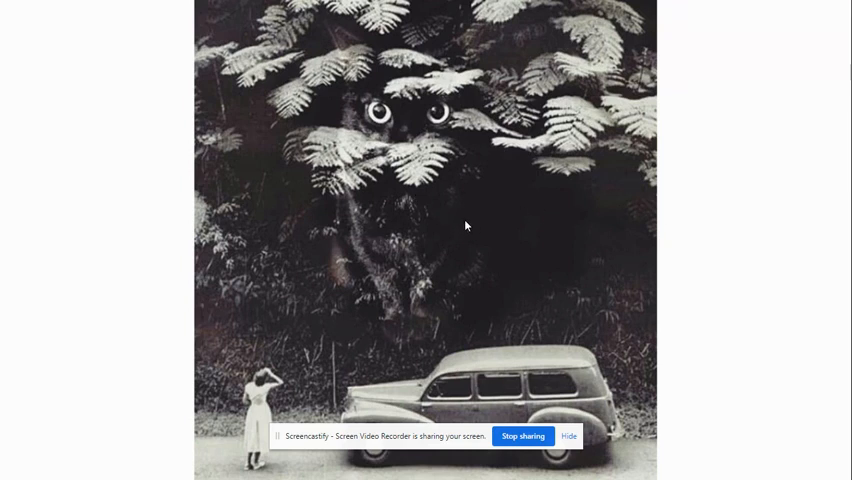
pyautogui.moveTo(634, 229)
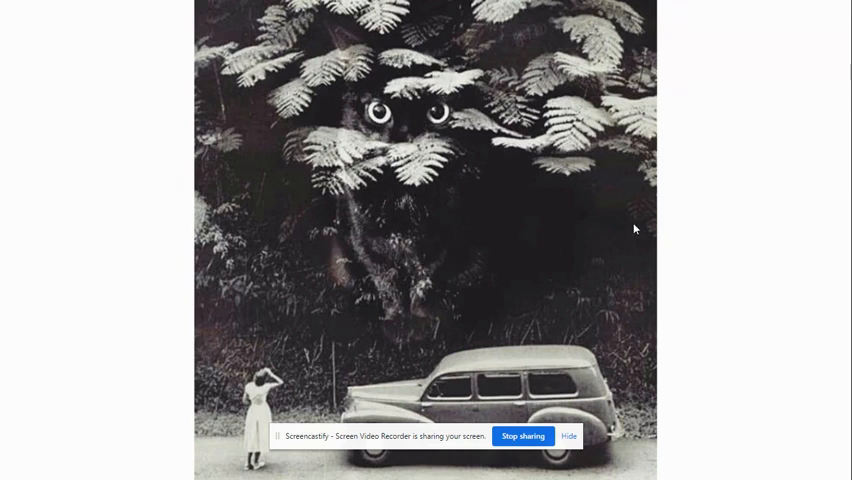
pyautogui.moveTo(417, 232)
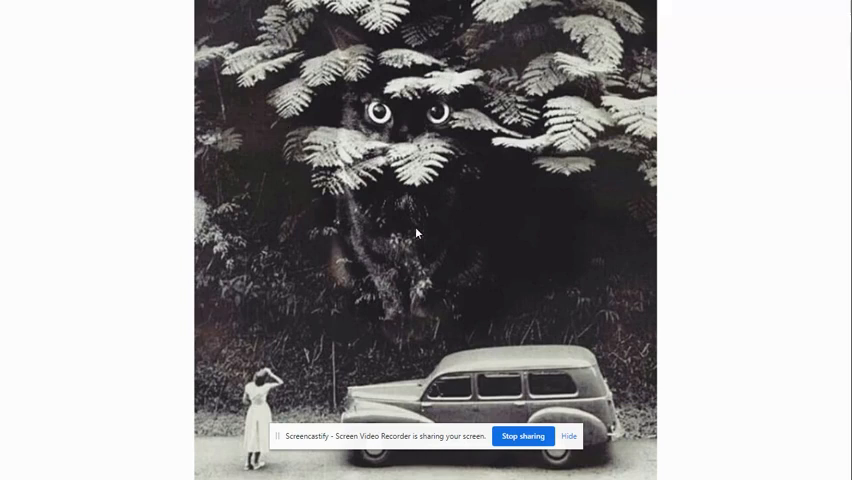
pyautogui.moveTo(433, 228)
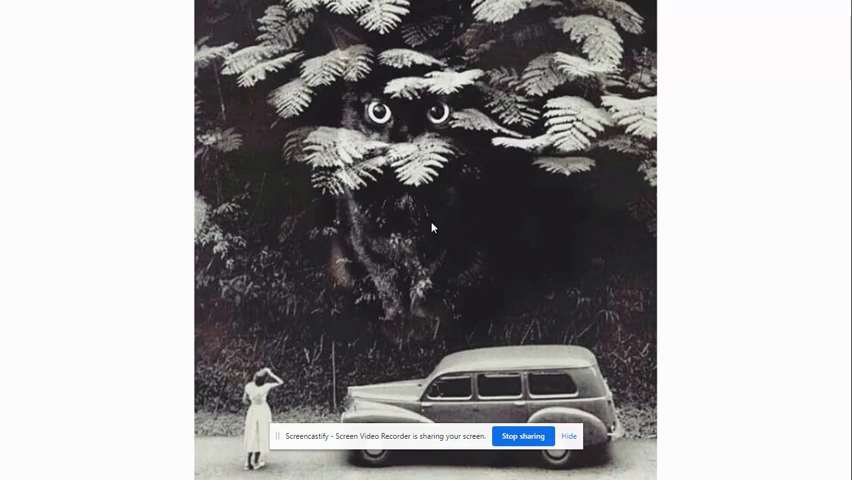
pyautogui.moveTo(576, 213)
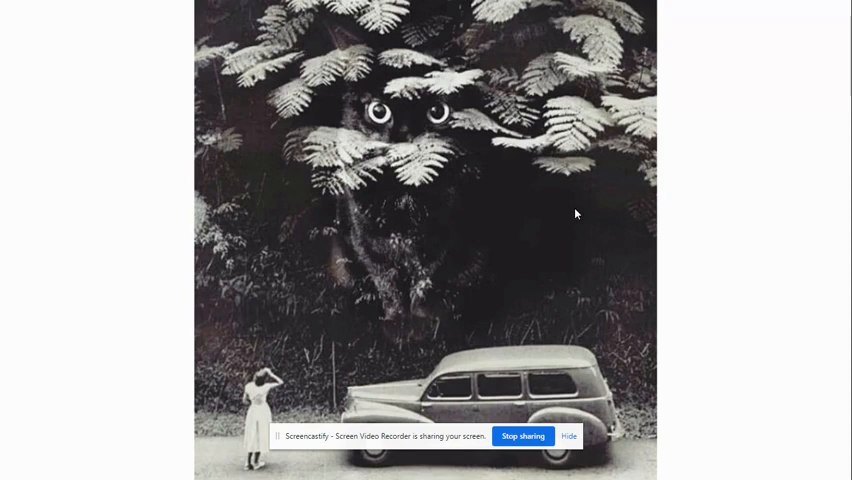
pyautogui.moveTo(610, 271)
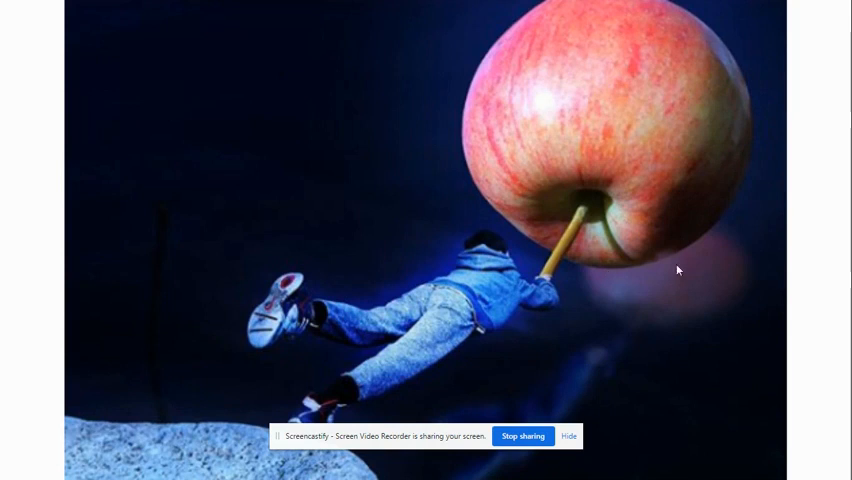
pyautogui.moveTo(722, 280)
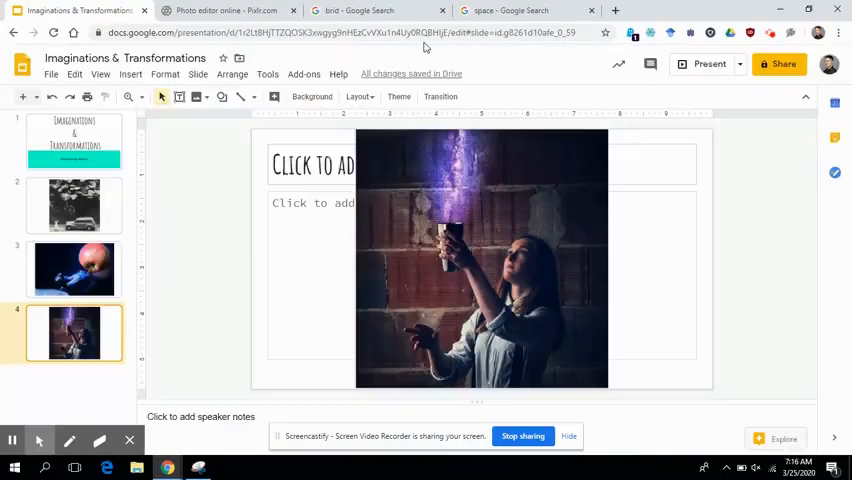
# Step: Switch to Pixlr X and bring up the Load URL dialog from the home screen
pyautogui.click(225, 11)
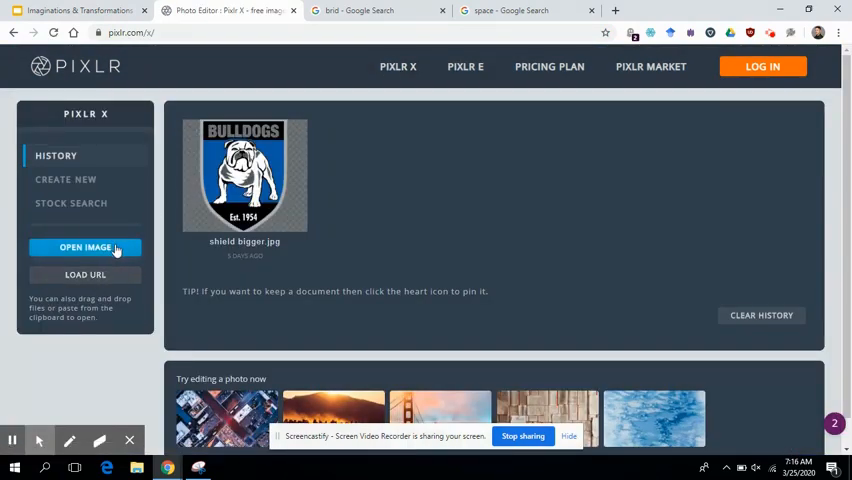
pyautogui.moveTo(105, 276)
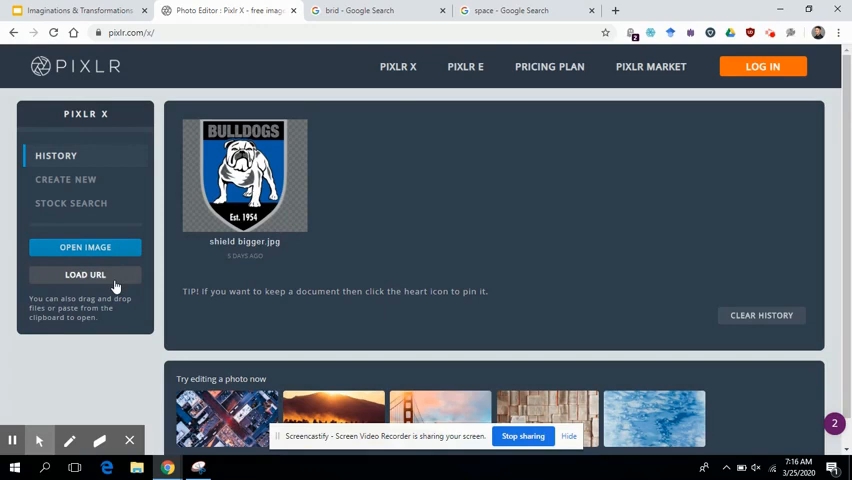
pyautogui.click(85, 274)
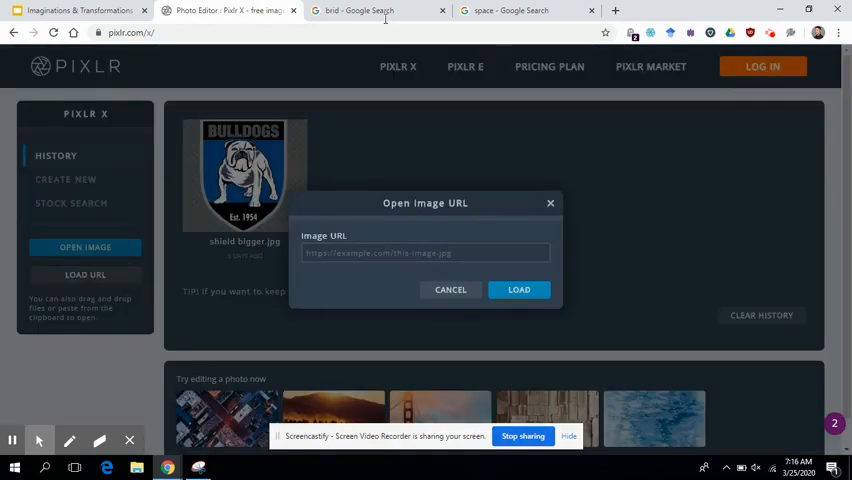
# Step: Return to the bird image results and bring up the toucan preview's image options menu
pyautogui.click(375, 11)
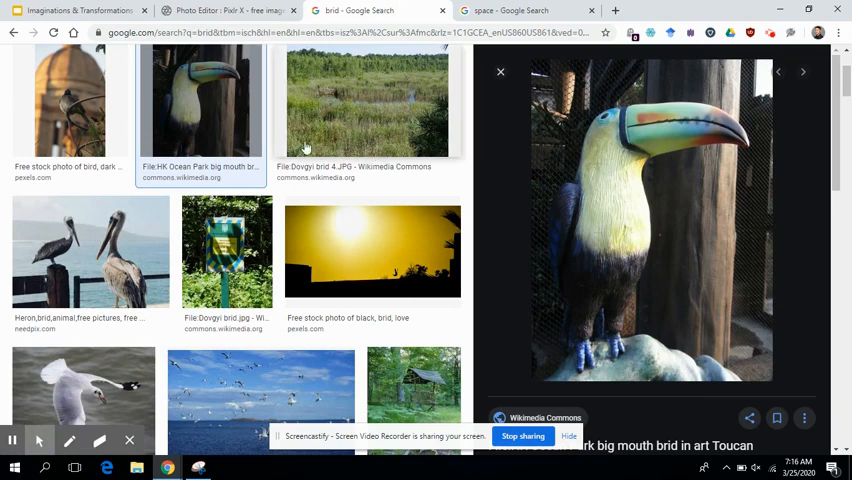
pyautogui.scroll(3)
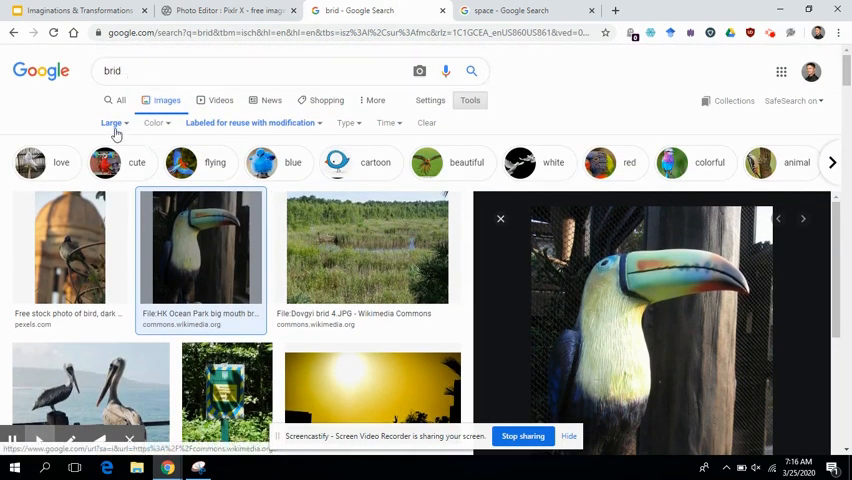
pyautogui.moveTo(418, 100)
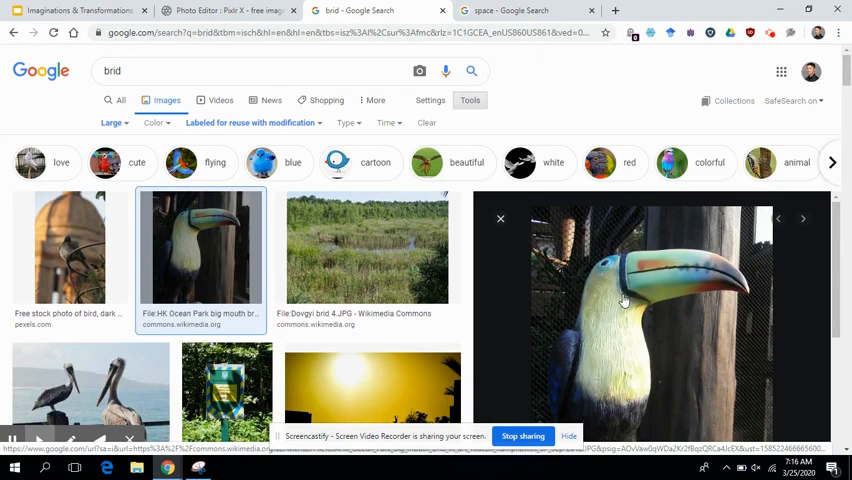
pyautogui.rightClick(624, 301)
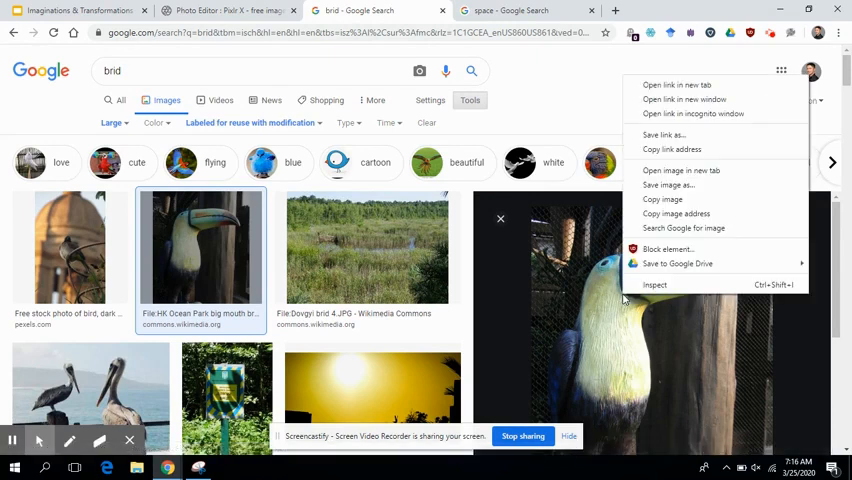
pyautogui.moveTo(663, 135)
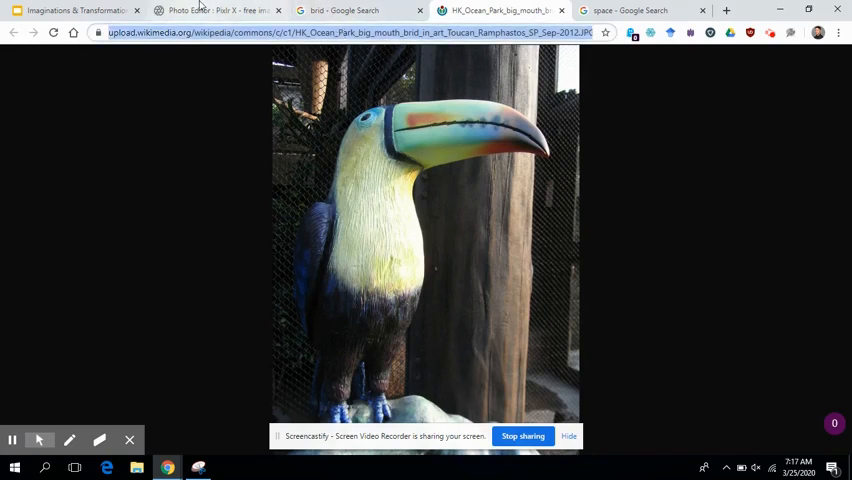
# Step: Load the toucan image from its pasted URL, keeping the Original 1944 × 2592 size
pyautogui.click(218, 10)
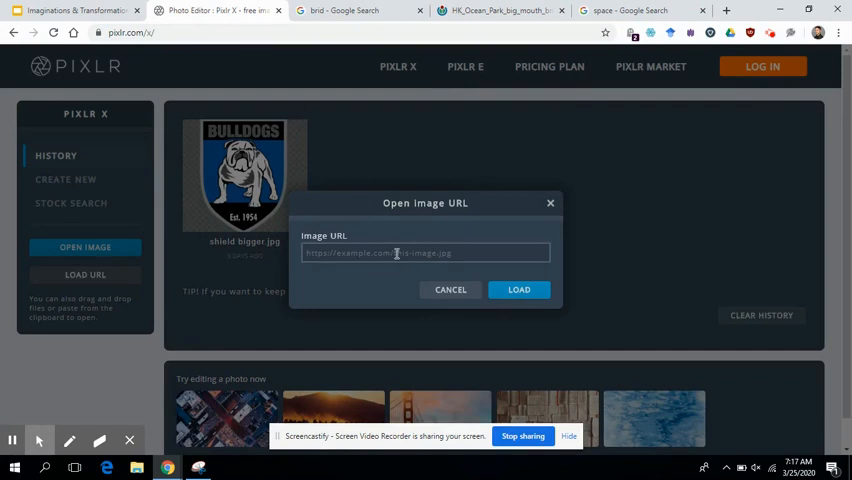
pyautogui.click(425, 252)
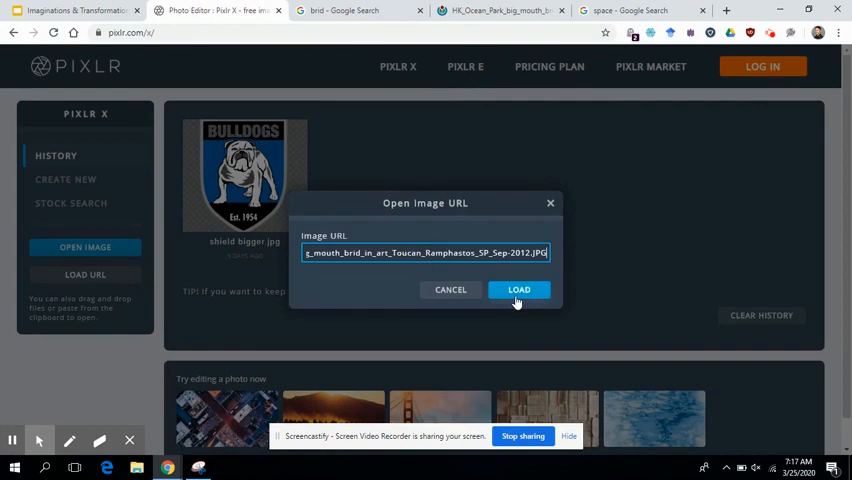
pyautogui.click(519, 289)
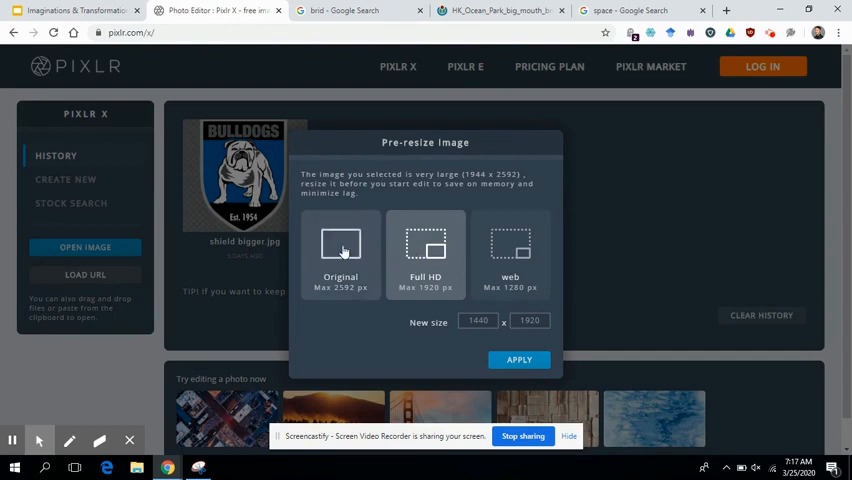
pyautogui.click(340, 248)
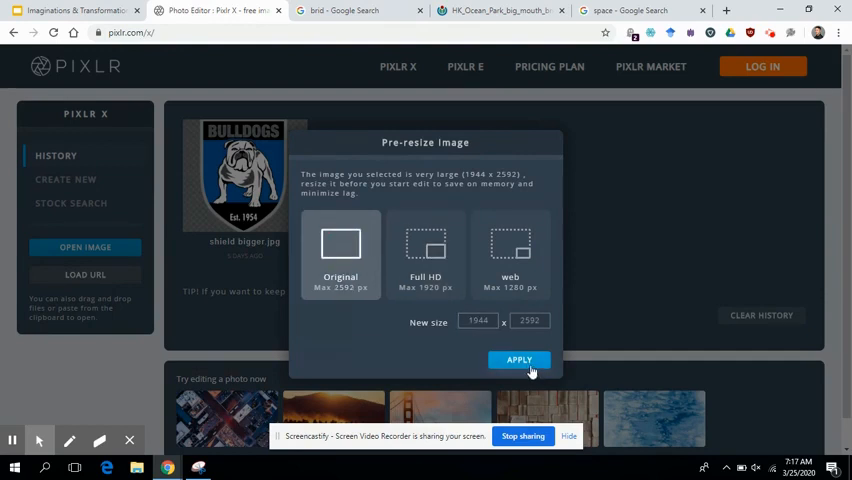
pyautogui.click(519, 360)
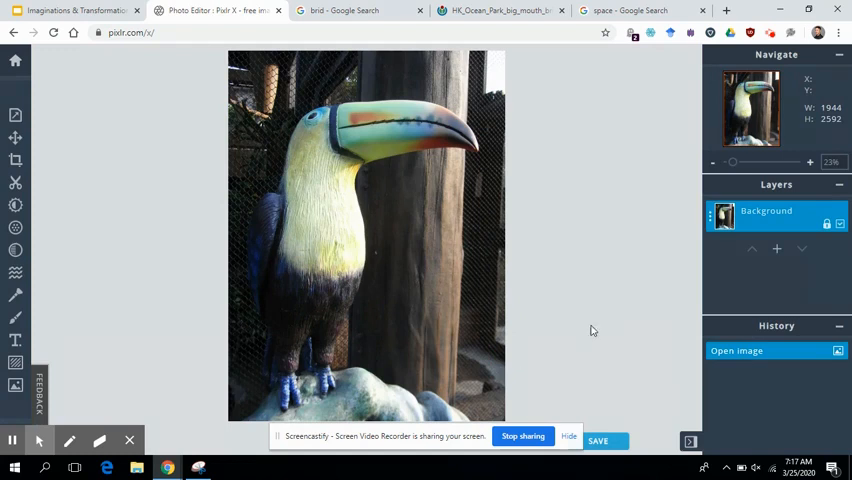
# Step: Open the LH 95 galaxy picture from its Wikipedia page alone in a new tab
pyautogui.click(638, 11)
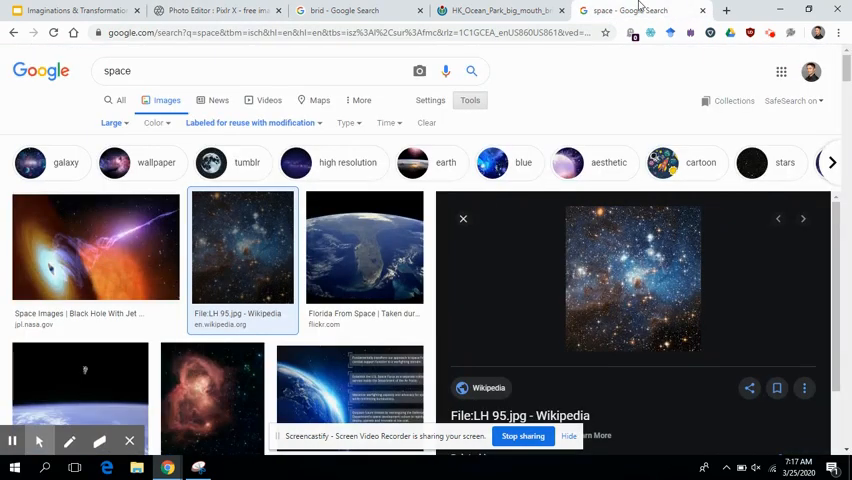
pyautogui.moveTo(635, 275)
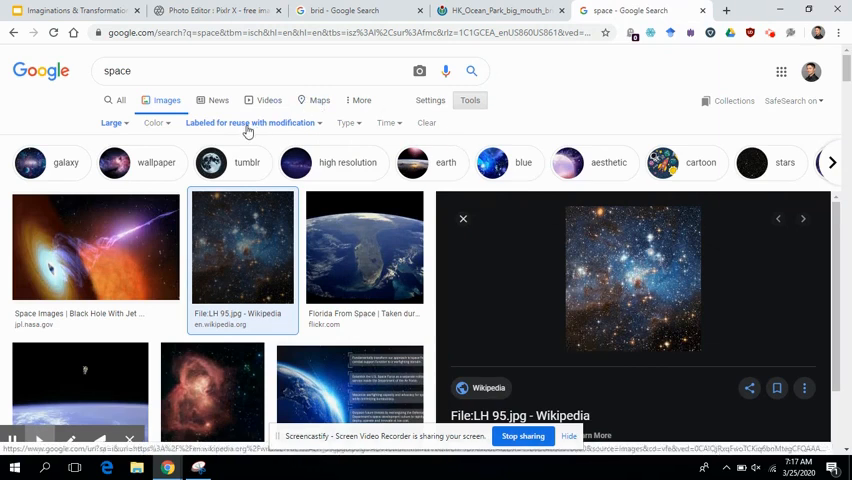
pyautogui.moveTo(605, 272)
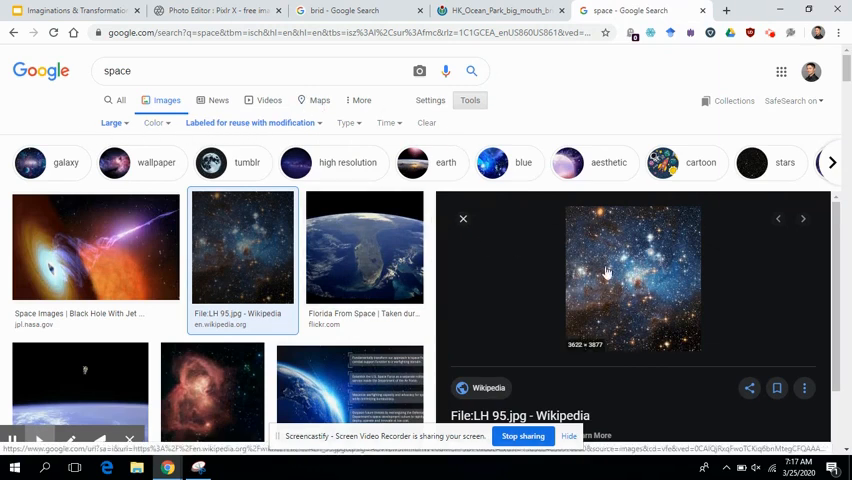
pyautogui.moveTo(630, 276)
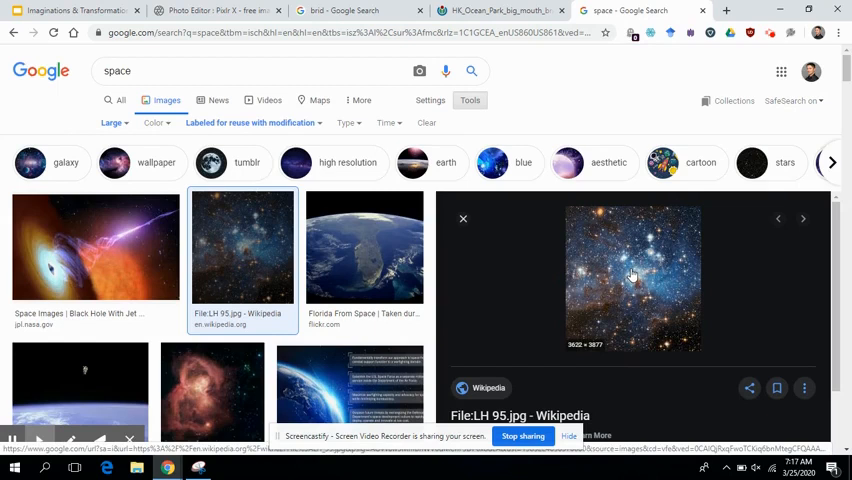
pyautogui.rightClick(633, 277)
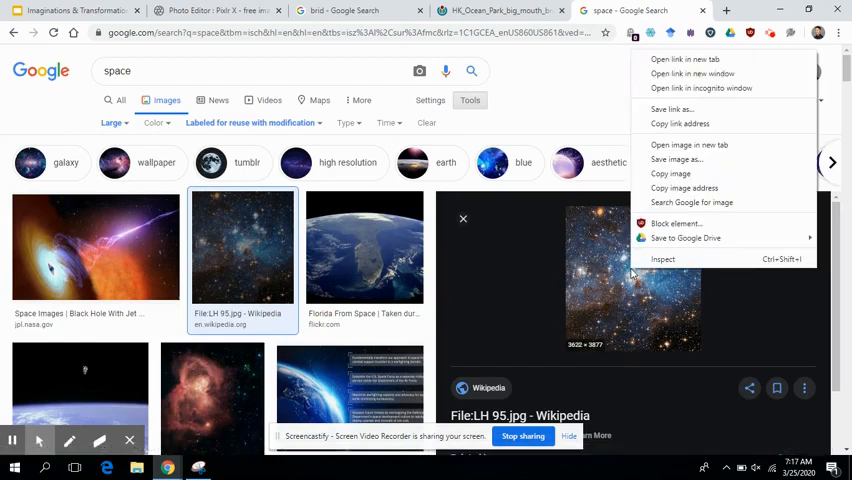
pyautogui.moveTo(690, 145)
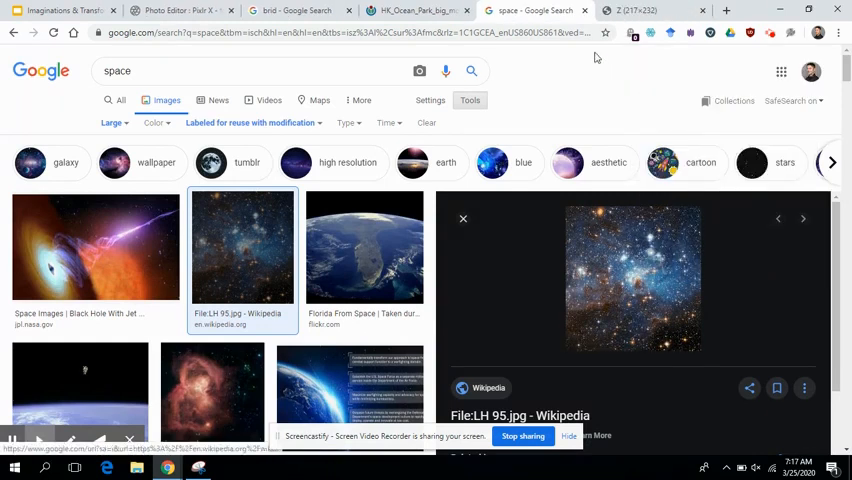
pyautogui.click(640, 10)
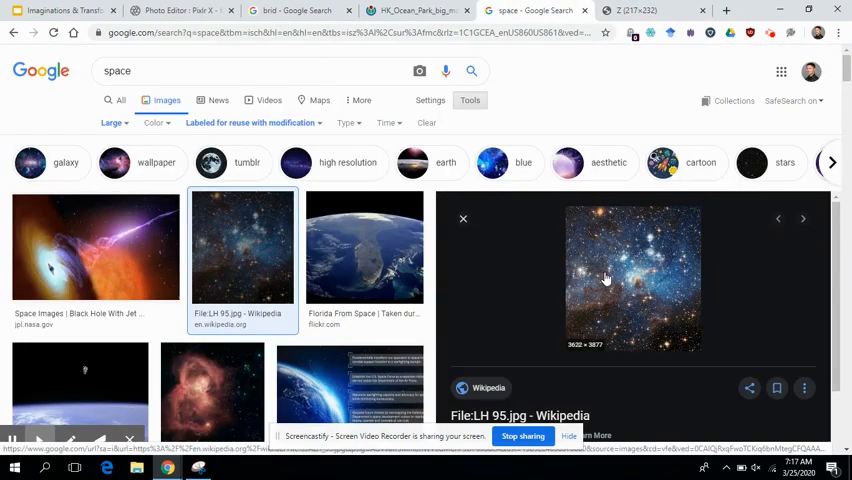
pyautogui.click(489, 388)
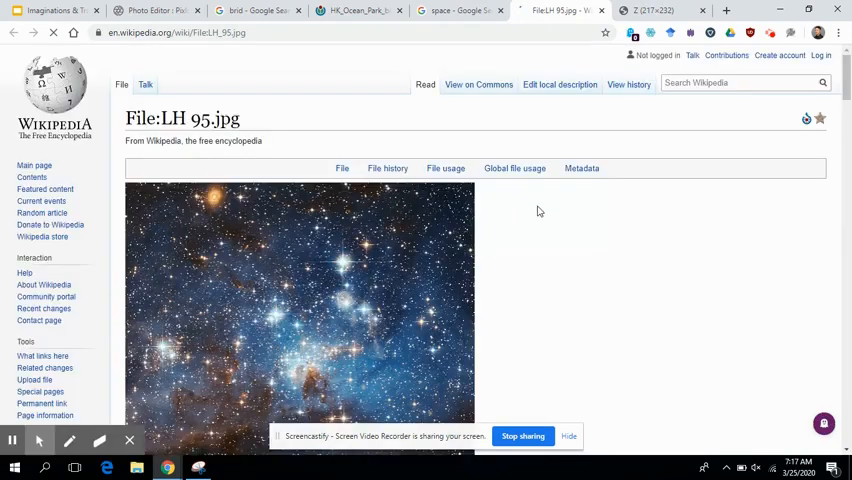
pyautogui.click(373, 271)
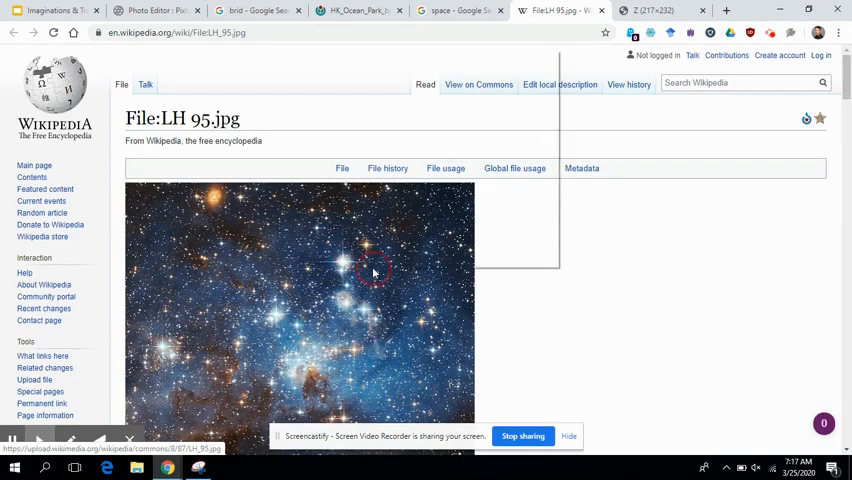
pyautogui.rightClick(373, 271)
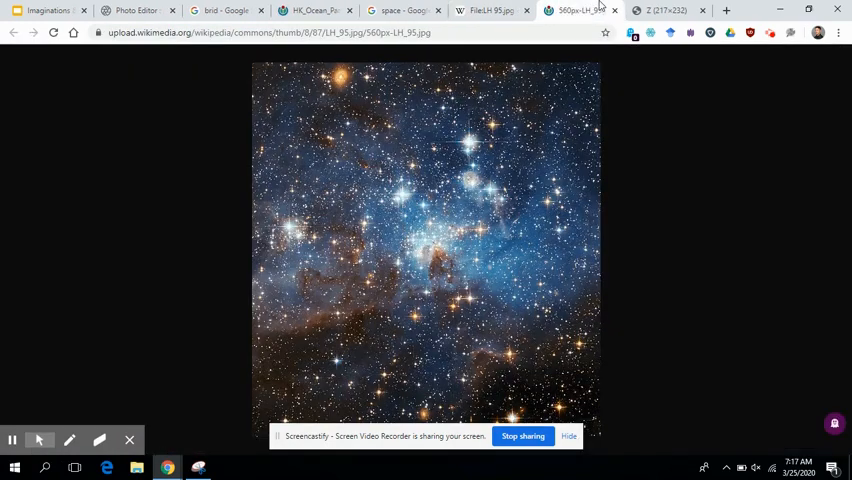
pyautogui.click(350, 32)
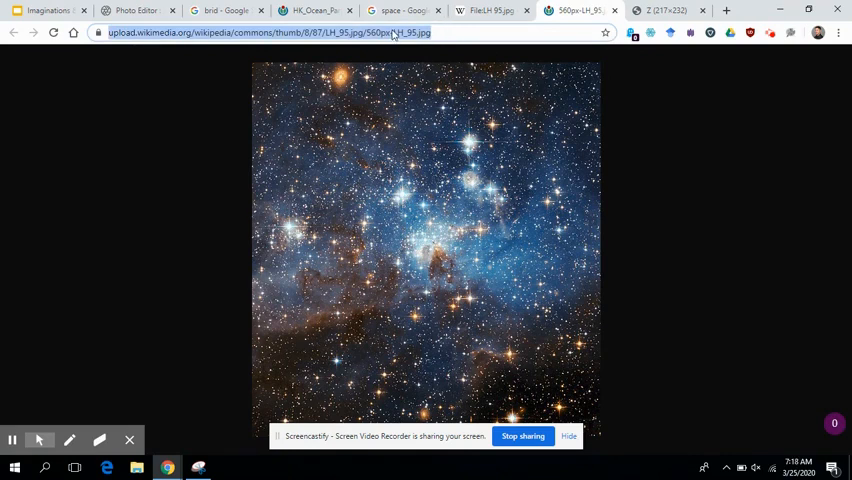
pyautogui.moveTo(130, 10)
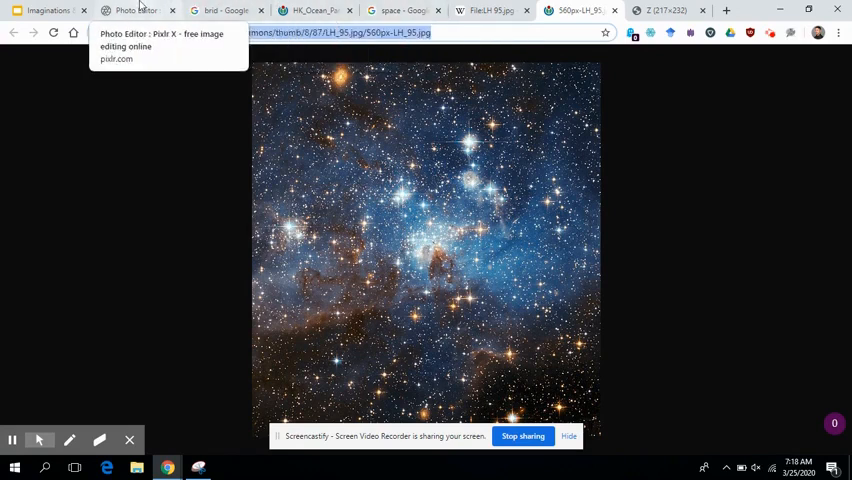
# Step: Use Add image > URL on the toucan document and load the pasted galaxy address
pyautogui.click(135, 10)
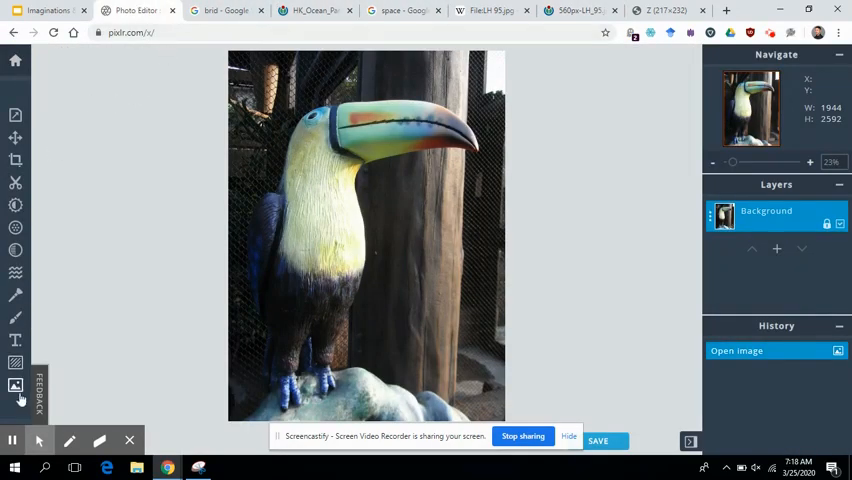
pyautogui.click(15, 386)
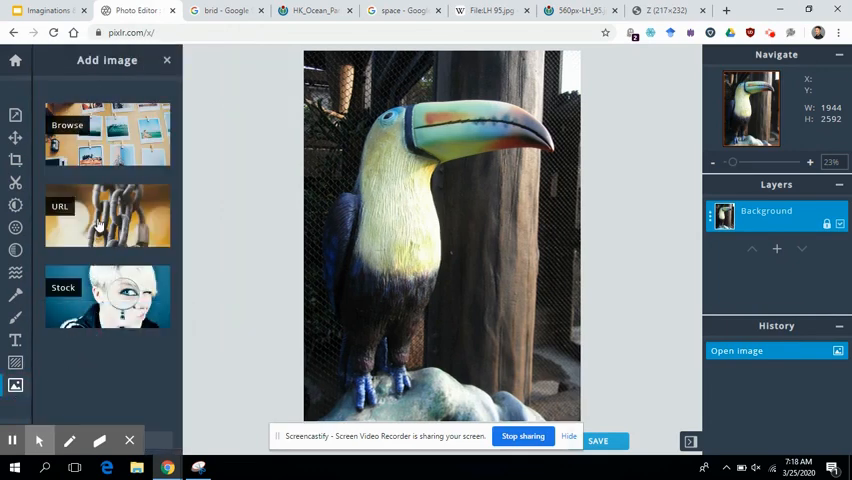
pyautogui.click(107, 215)
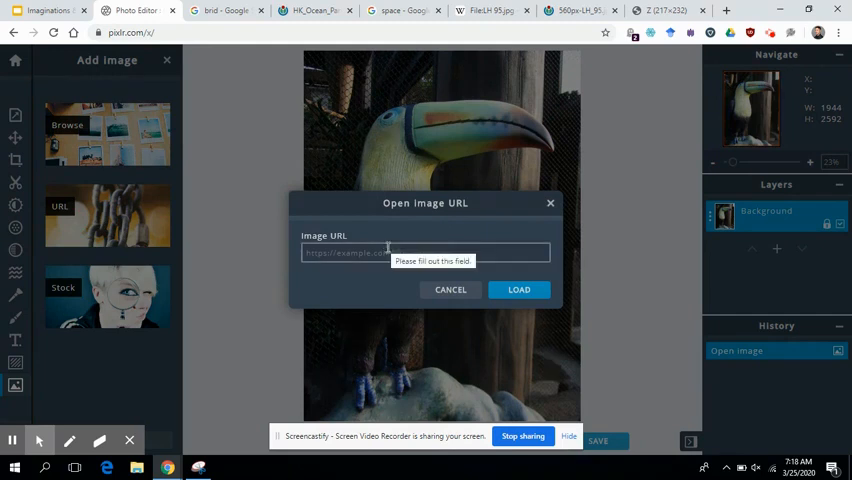
pyautogui.click(425, 252)
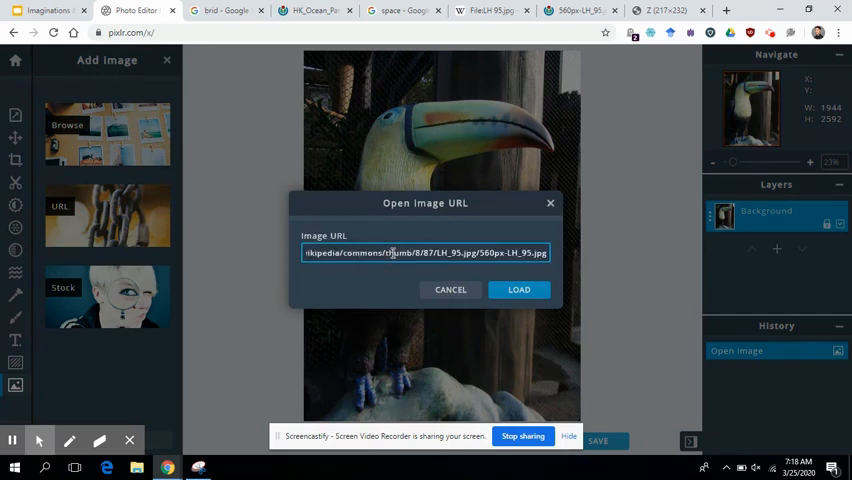
pyautogui.click(519, 289)
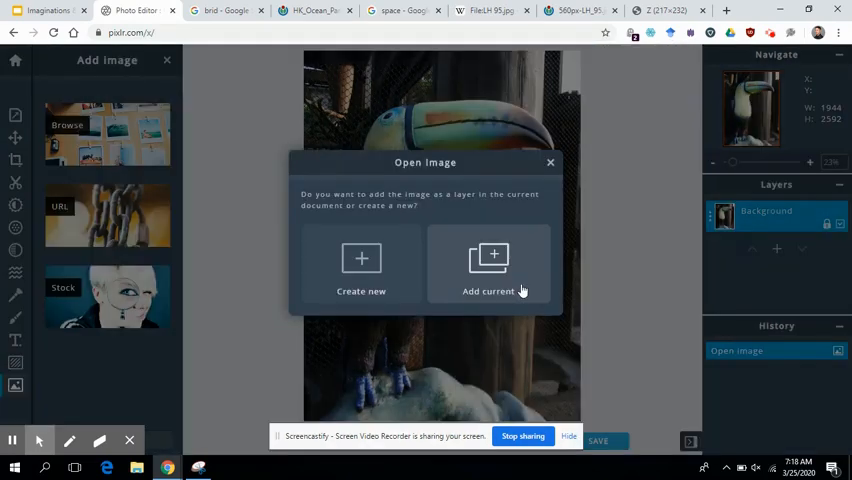
pyautogui.moveTo(492, 278)
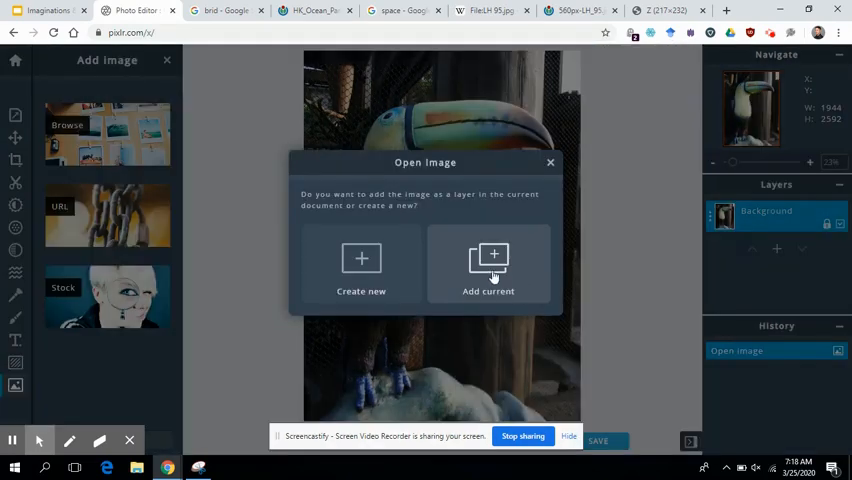
pyautogui.moveTo(618, 279)
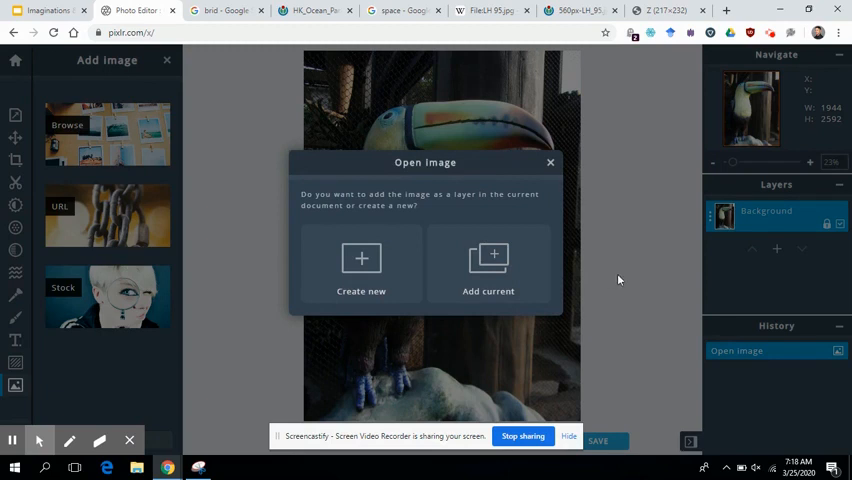
pyautogui.moveTo(640, 276)
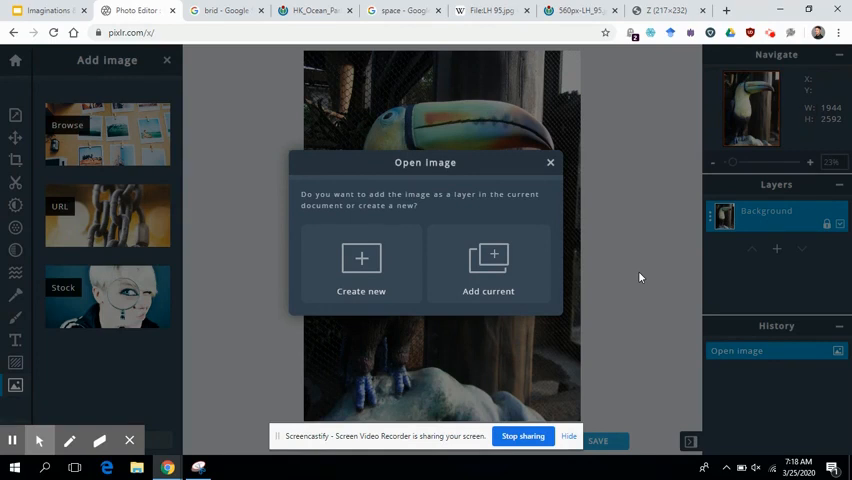
pyautogui.moveTo(625, 273)
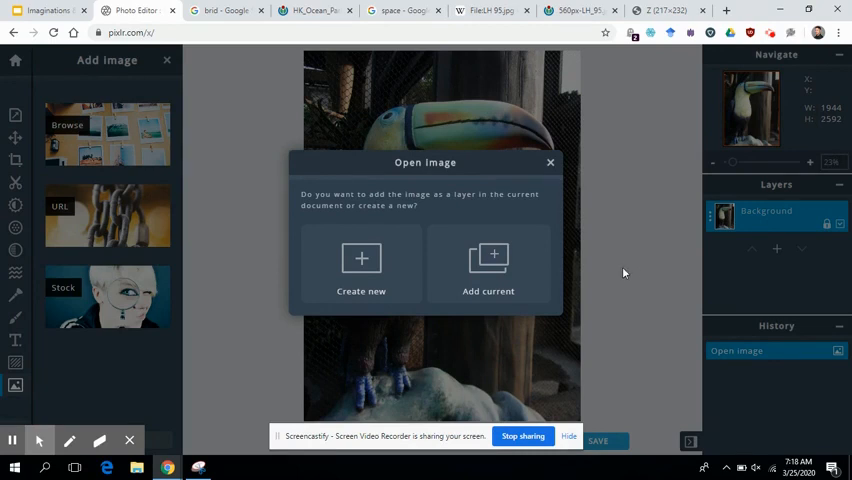
pyautogui.moveTo(505, 258)
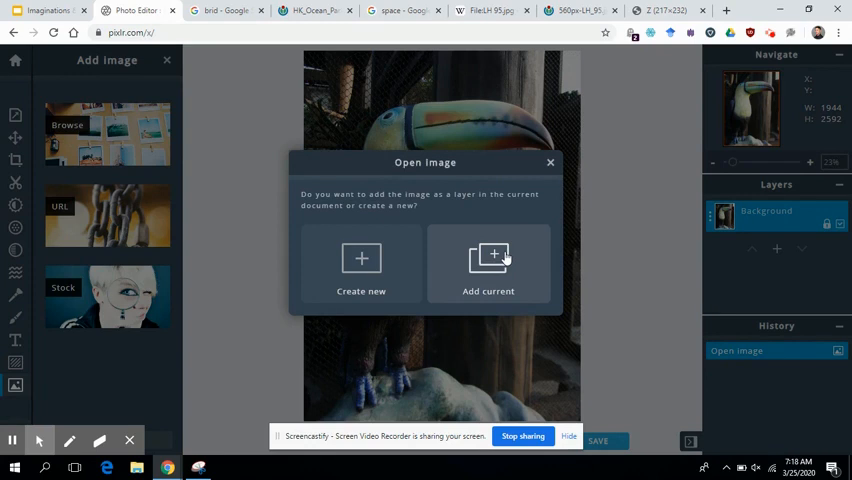
# Step: Add the galaxy as a canvas-filling layer, then unlock the toucan Background and move it above
pyautogui.click(488, 265)
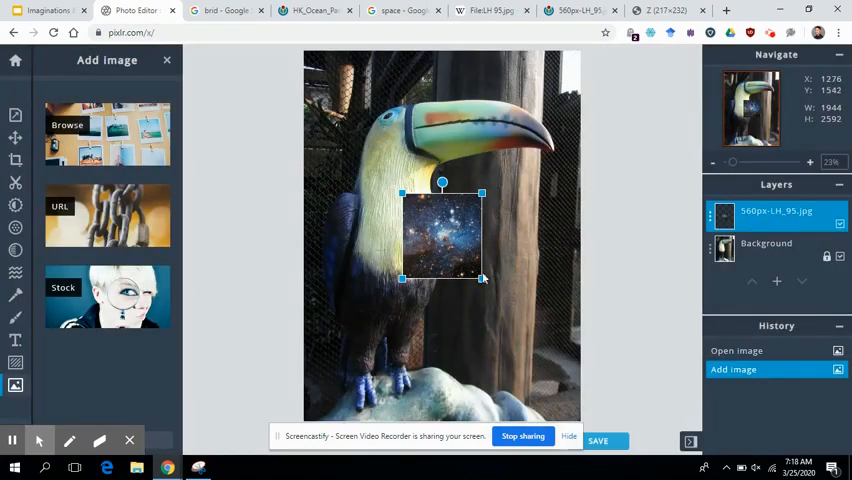
pyautogui.moveTo(481, 278); pyautogui.dragTo(588, 393)
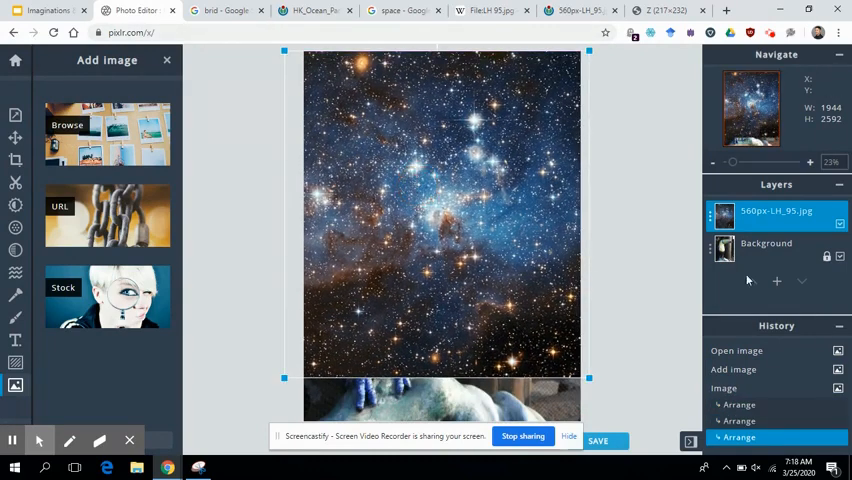
pyautogui.click(710, 252)
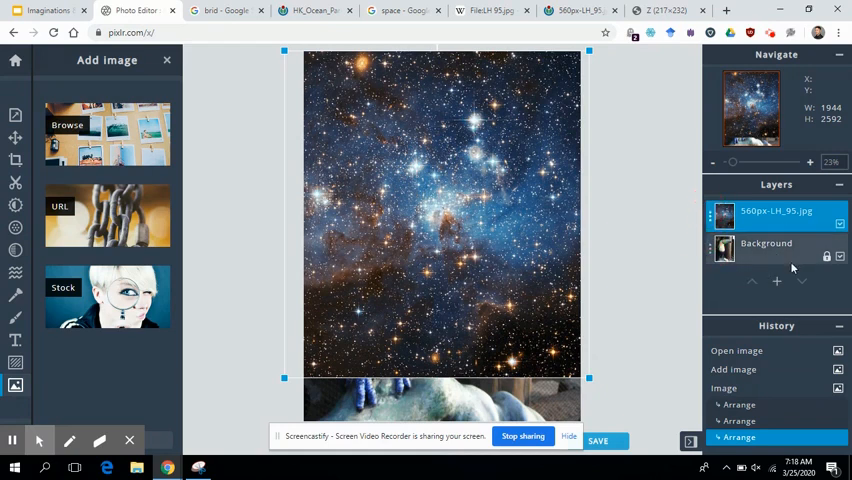
pyautogui.click(766, 243)
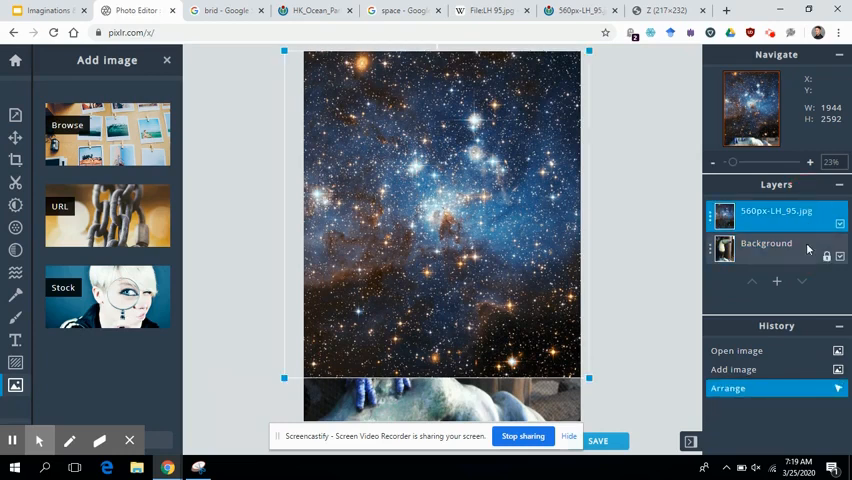
pyautogui.moveTo(777, 210); pyautogui.dragTo(777, 264)
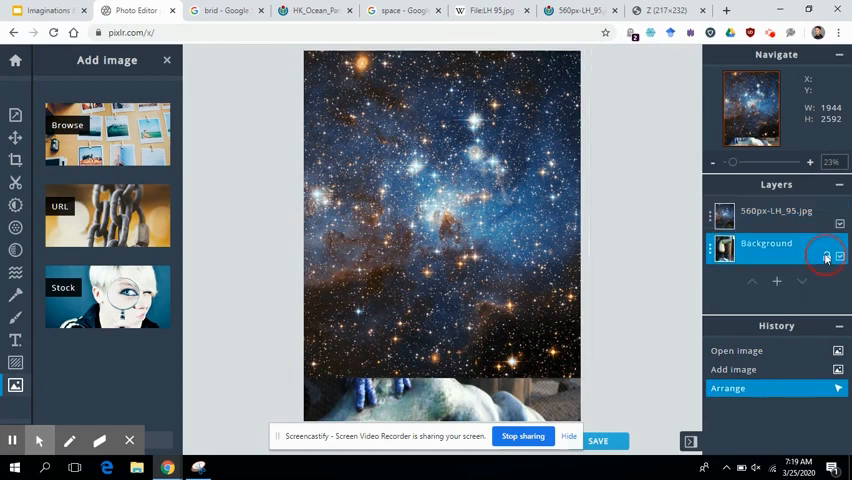
pyautogui.click(825, 258)
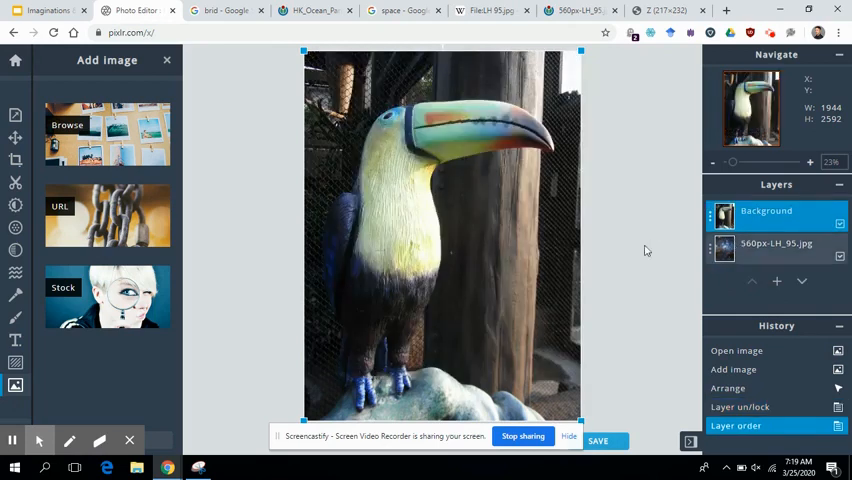
pyautogui.moveTo(15, 182)
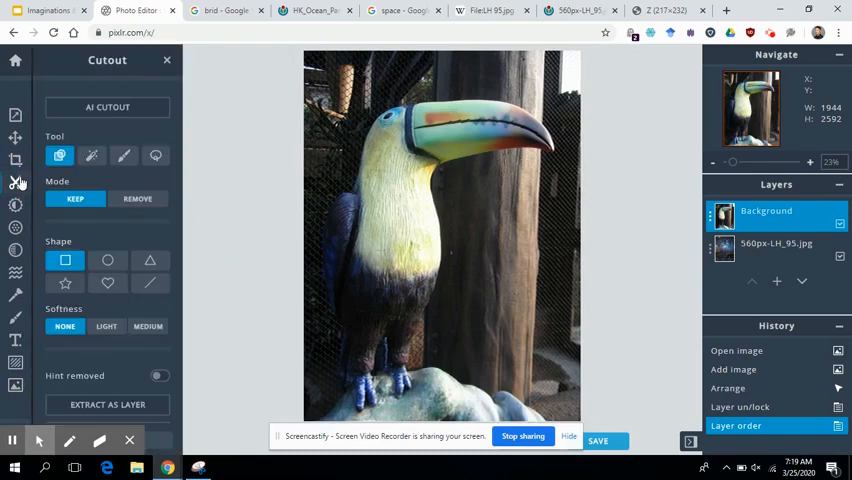
# Step: Erase the toucan photo's surroundings using the Cutout Magic Wand in Remove mode
pyautogui.click(91, 155)
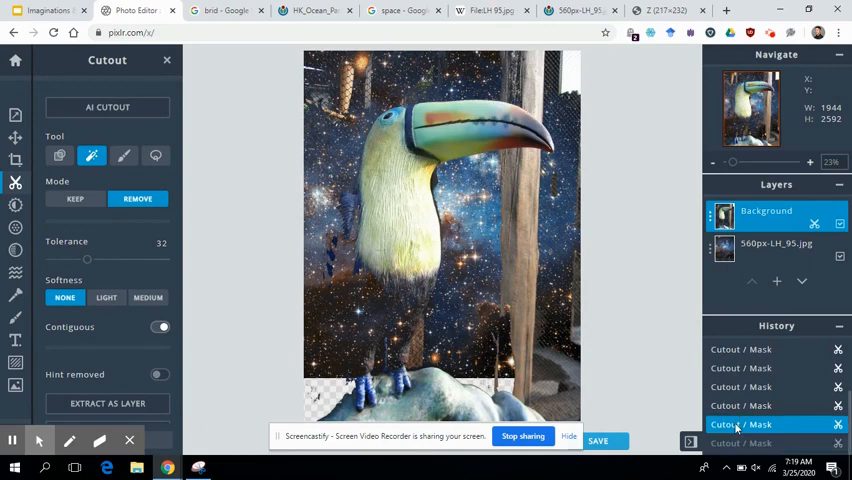
pyautogui.moveTo(510, 343)
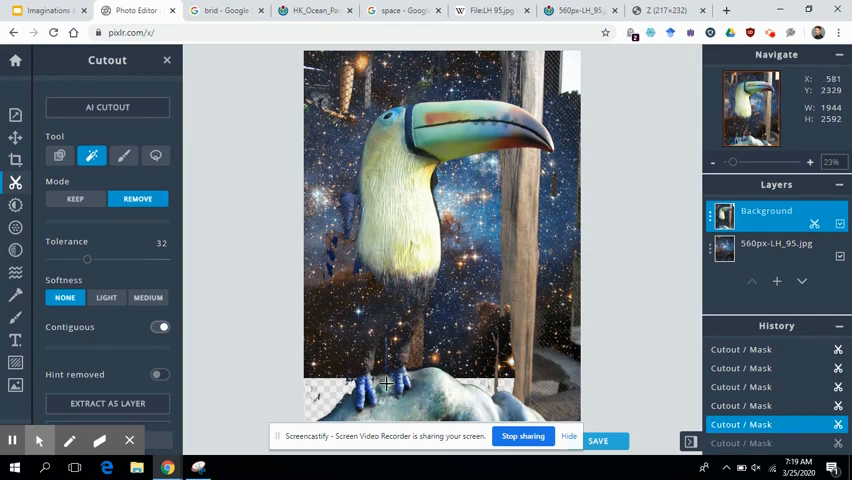
pyautogui.moveTo(558, 225)
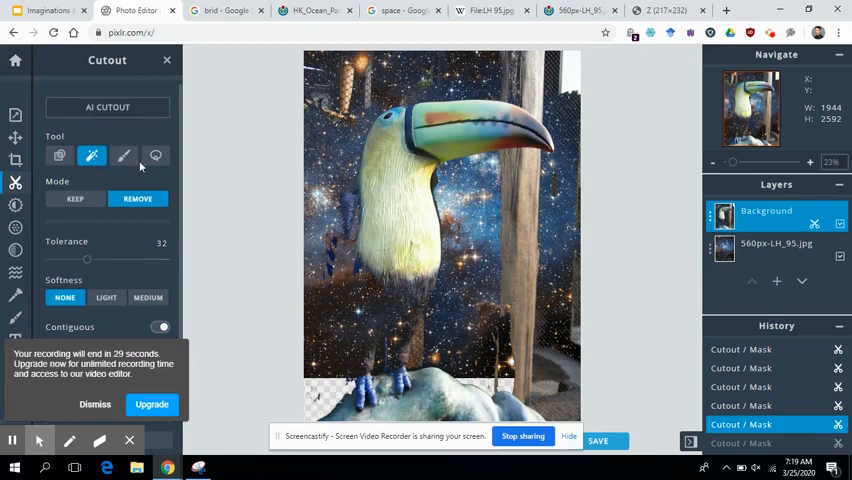
pyautogui.moveTo(257, 347)
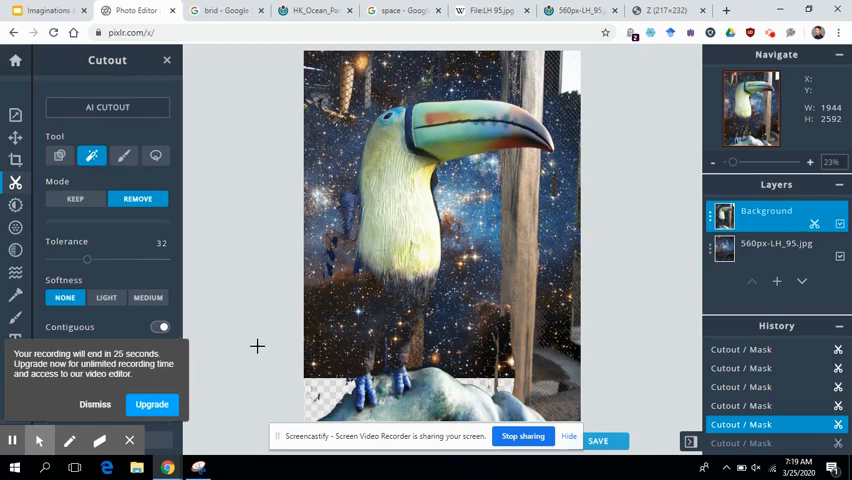
pyautogui.moveTo(288, 300)
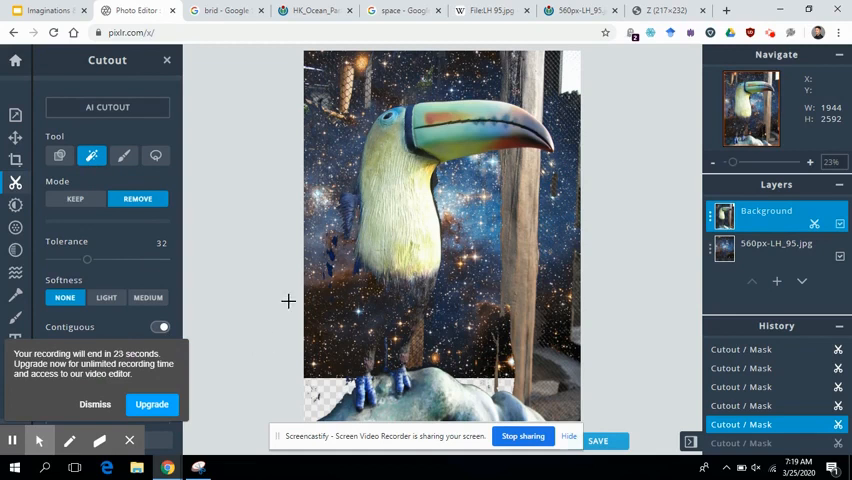
pyautogui.moveTo(283, 307)
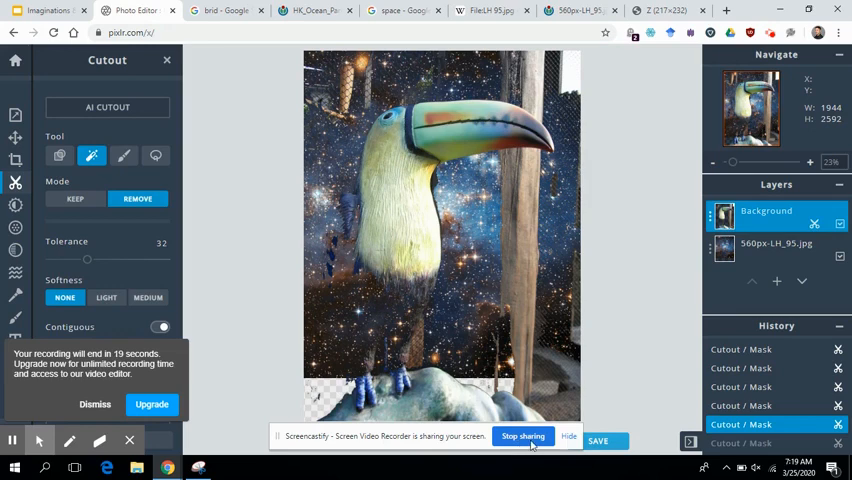
# Step: Brush away the leftover wooden post and fence near the beak with Cutout in Remove mode
pyautogui.click(124, 155)
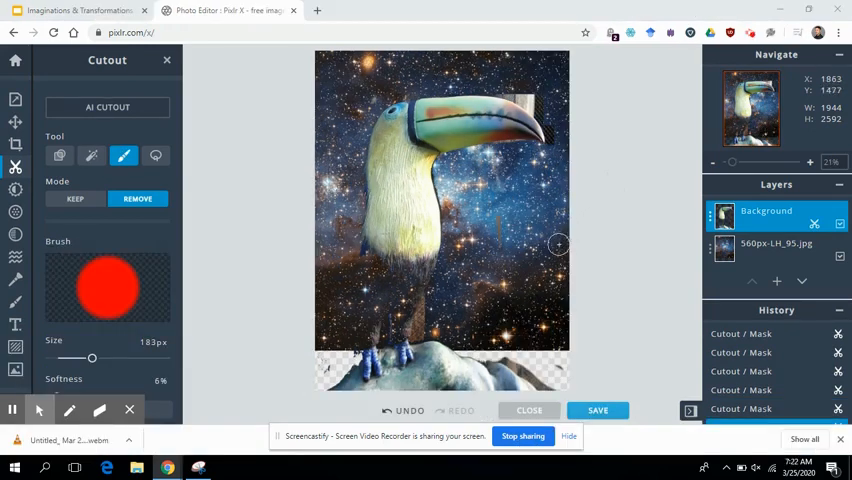
pyautogui.moveTo(124, 157)
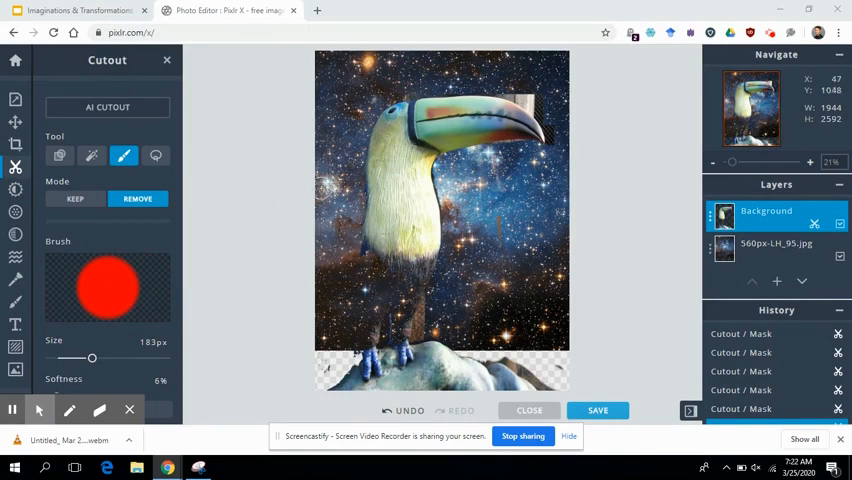
pyautogui.moveTo(503, 81)
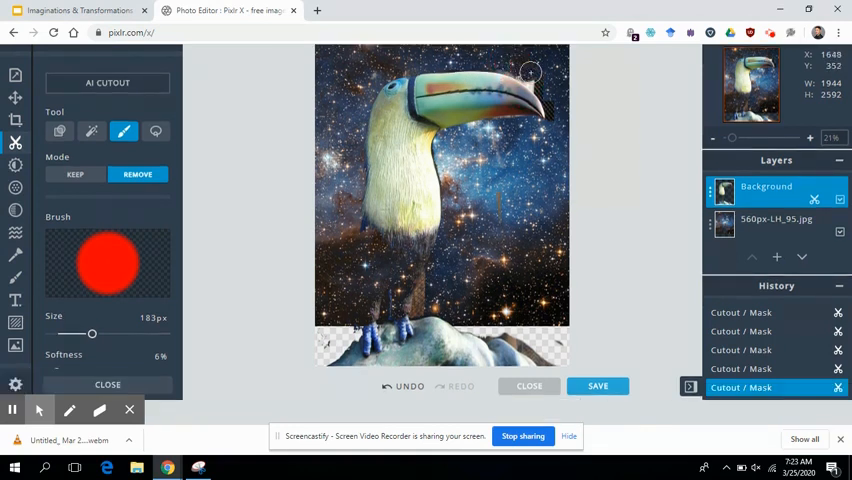
pyautogui.moveTo(547, 88)
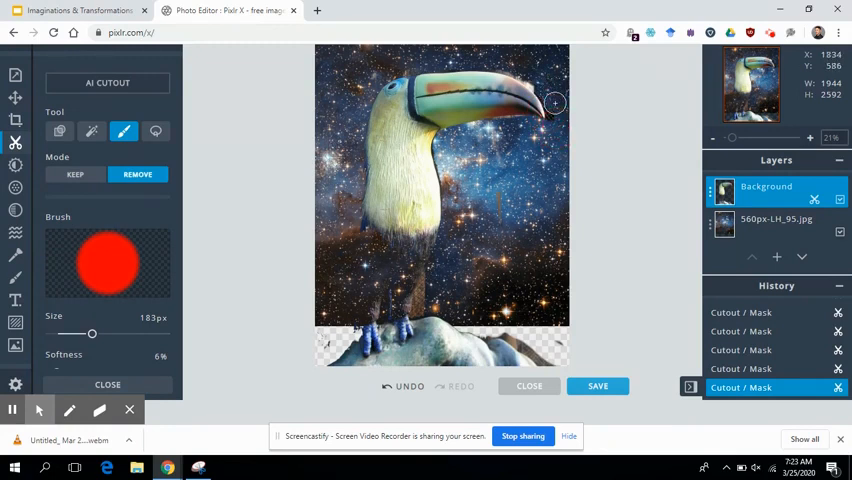
pyautogui.moveTo(556, 268)
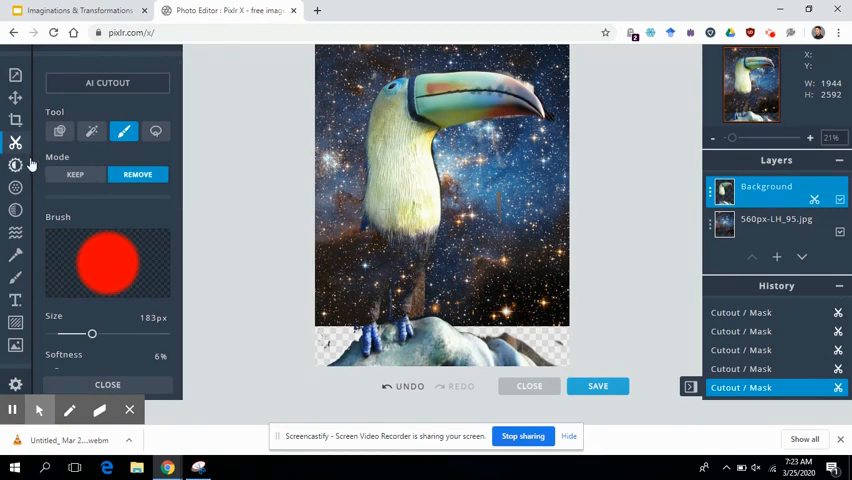
pyautogui.click(15, 120)
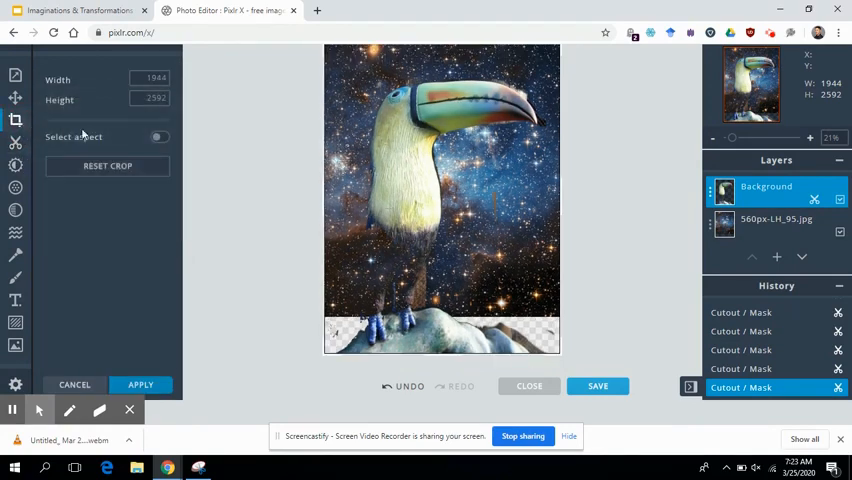
pyautogui.moveTo(227, 167)
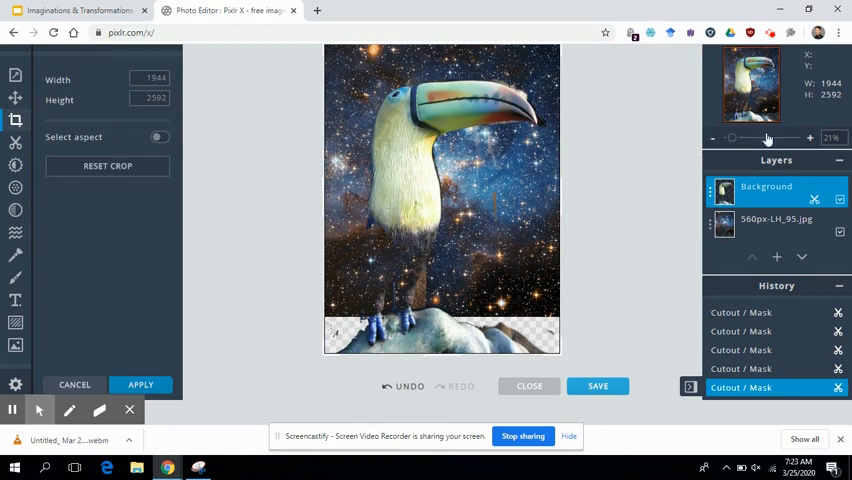
pyautogui.moveTo(602, 238)
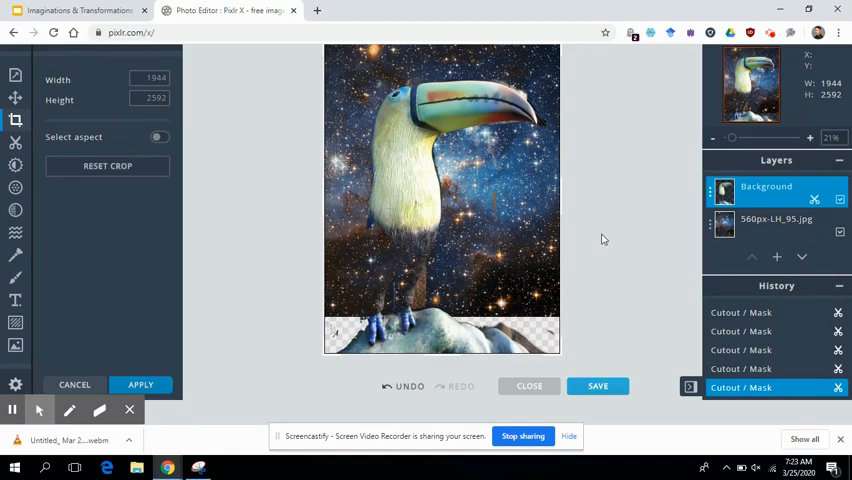
pyautogui.moveTo(347, 65)
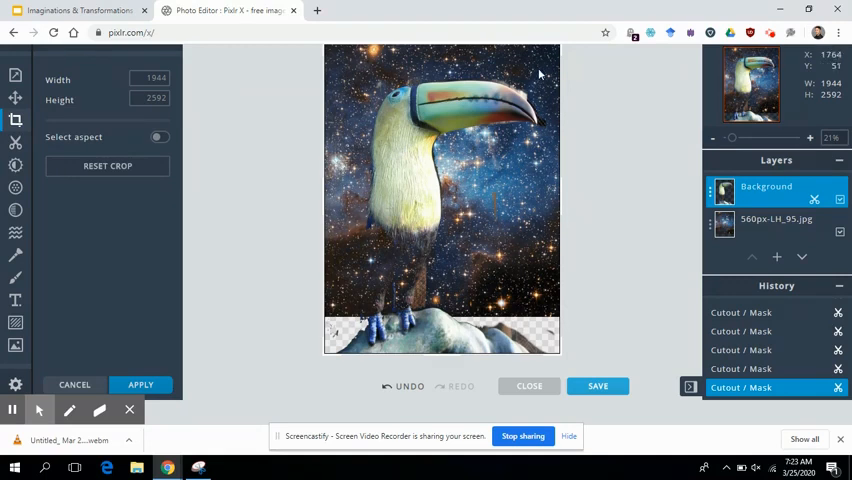
pyautogui.moveTo(201, 341)
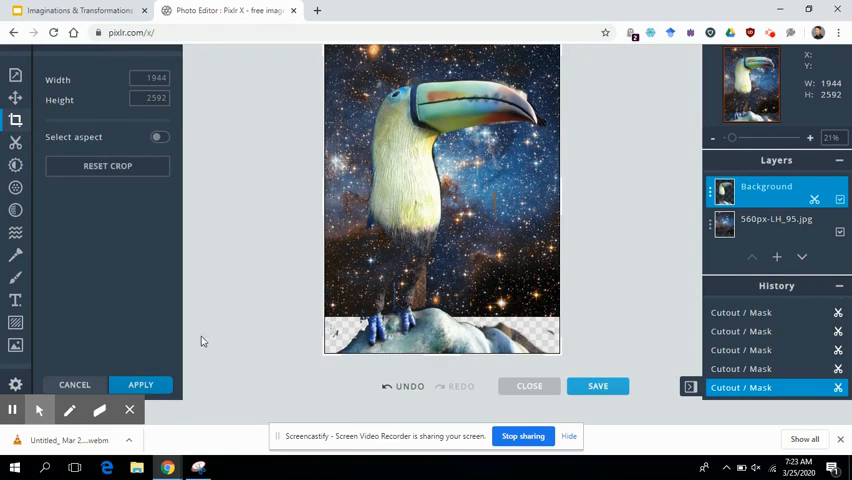
pyautogui.click(140, 384)
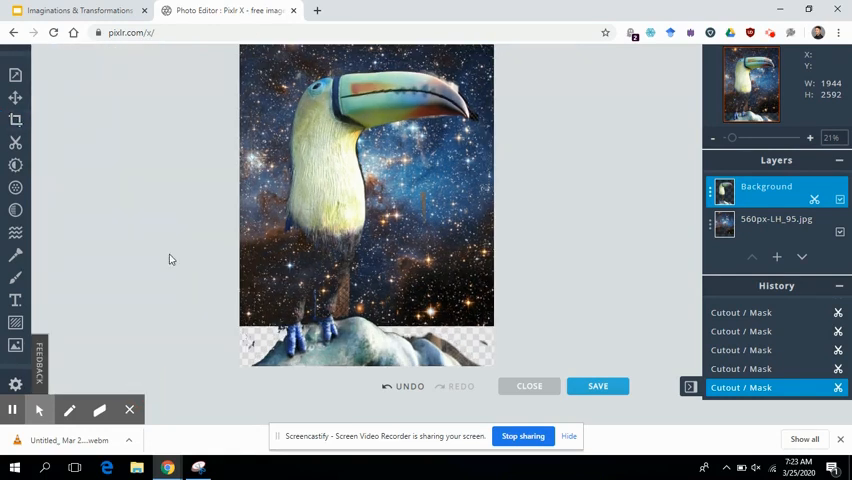
pyautogui.click(15, 120)
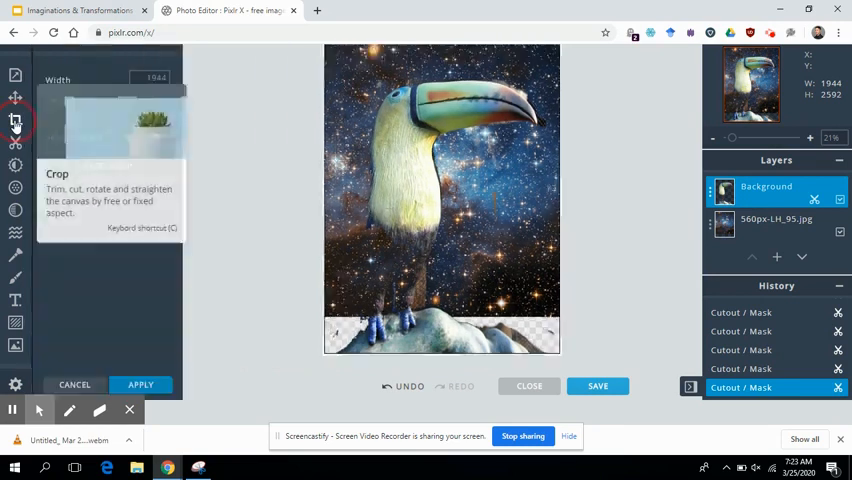
pyautogui.click(15, 120)
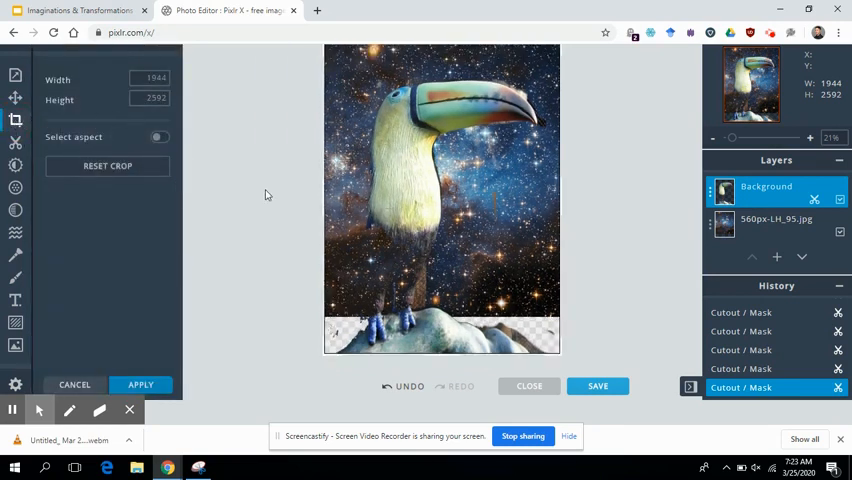
pyautogui.moveTo(210, 170)
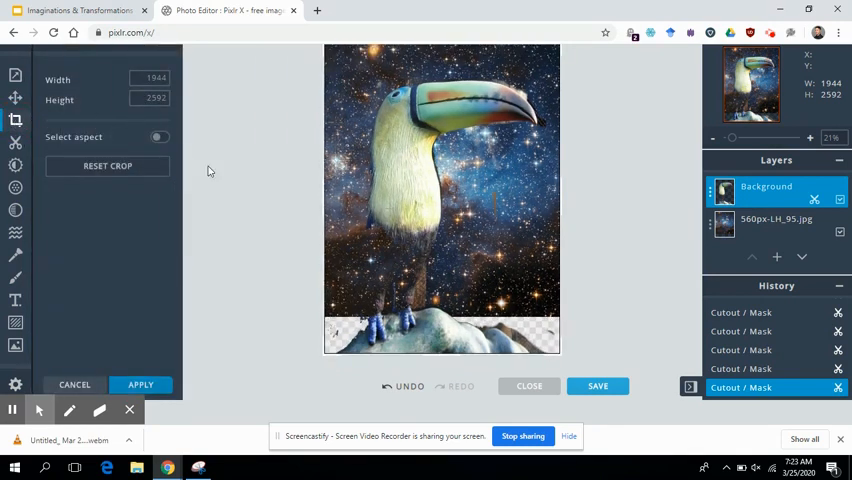
pyautogui.click(15, 142)
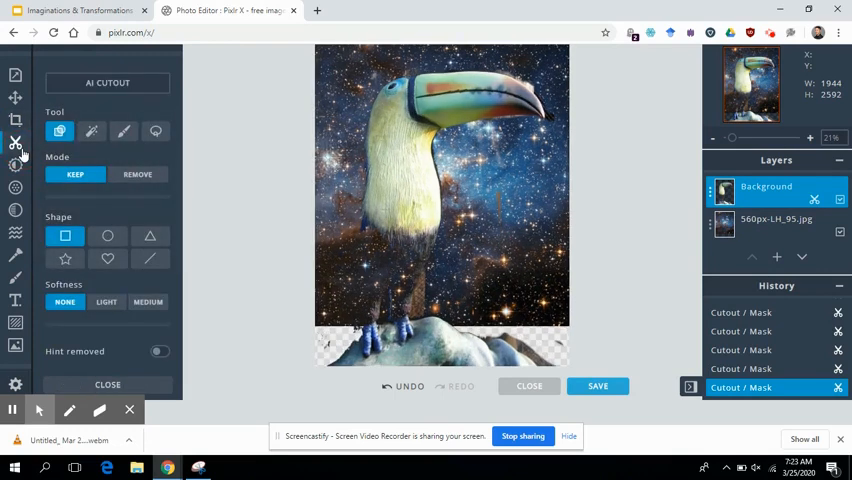
pyautogui.moveTo(15, 165)
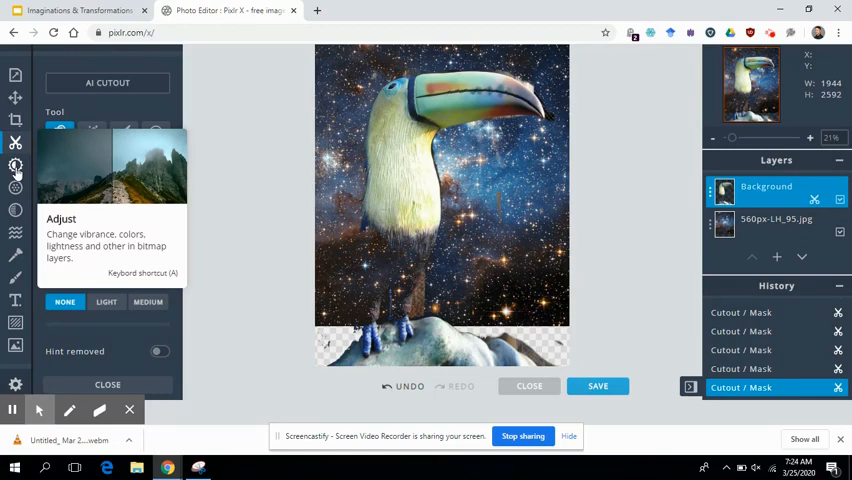
pyautogui.moveTo(149, 160)
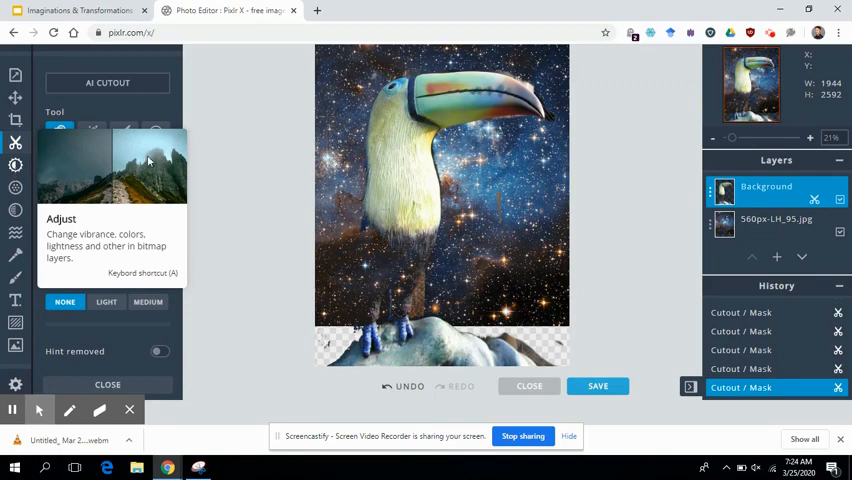